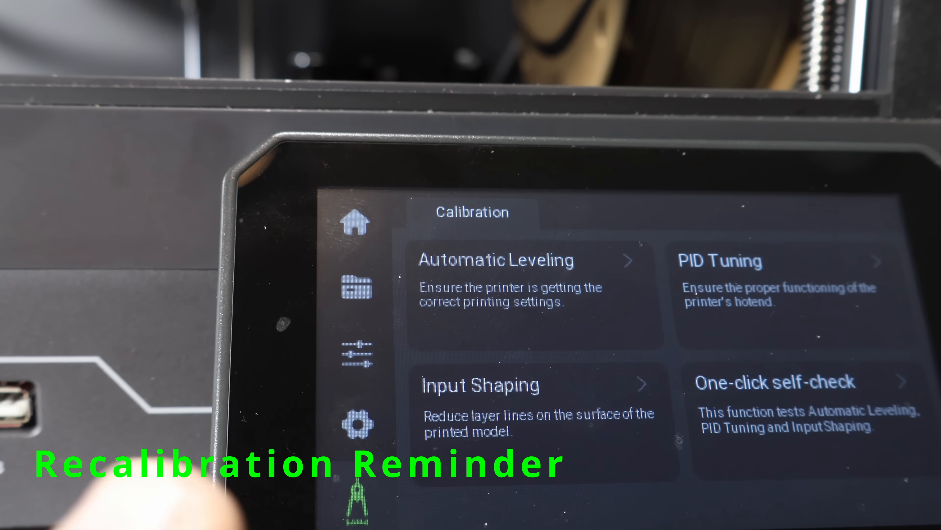
Start Input Shaping recalibration and confirm the Kind Reminder so vibration calibration begins.
{"action": "left_click", "coordinate": [480, 384]}
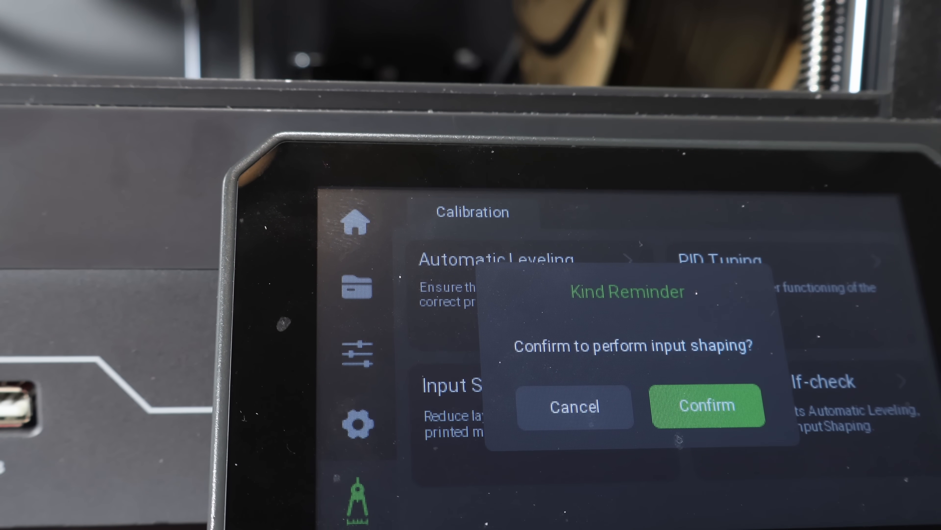
{"action": "left_click", "coordinate": [707, 406]}
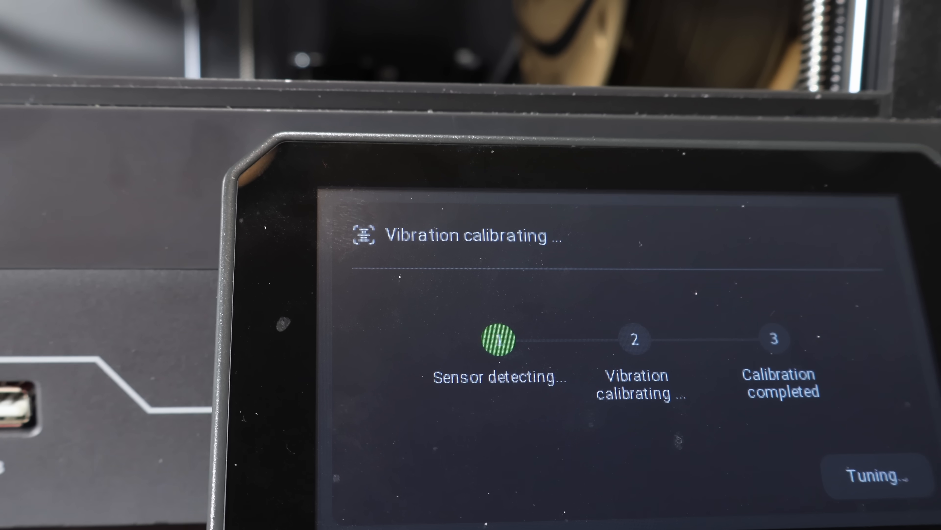